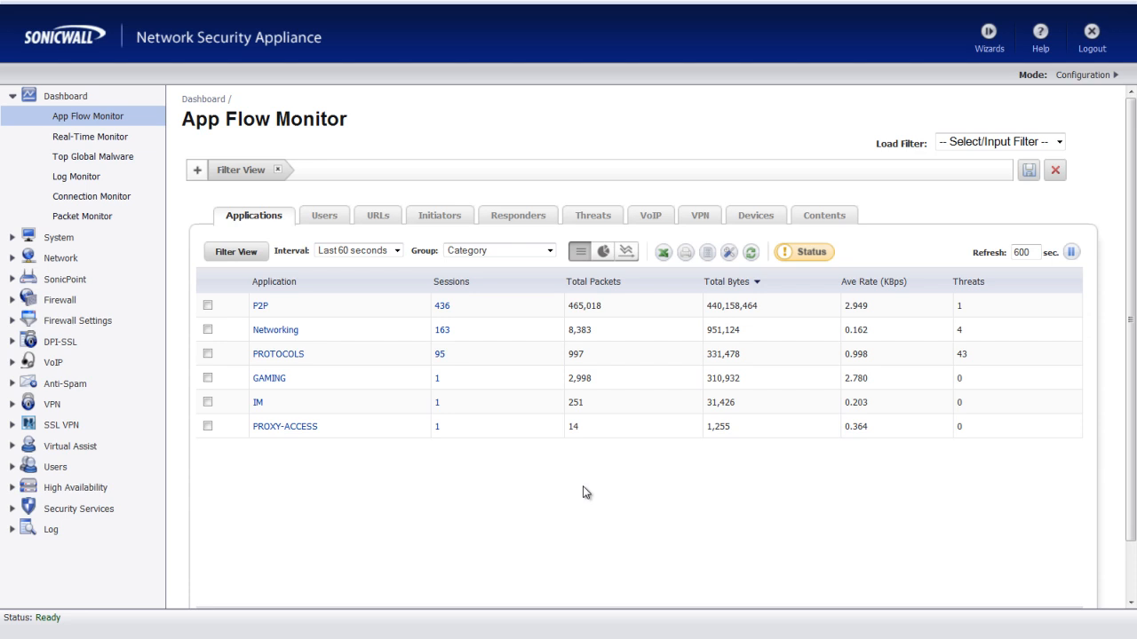
mouse_move(626, 538)
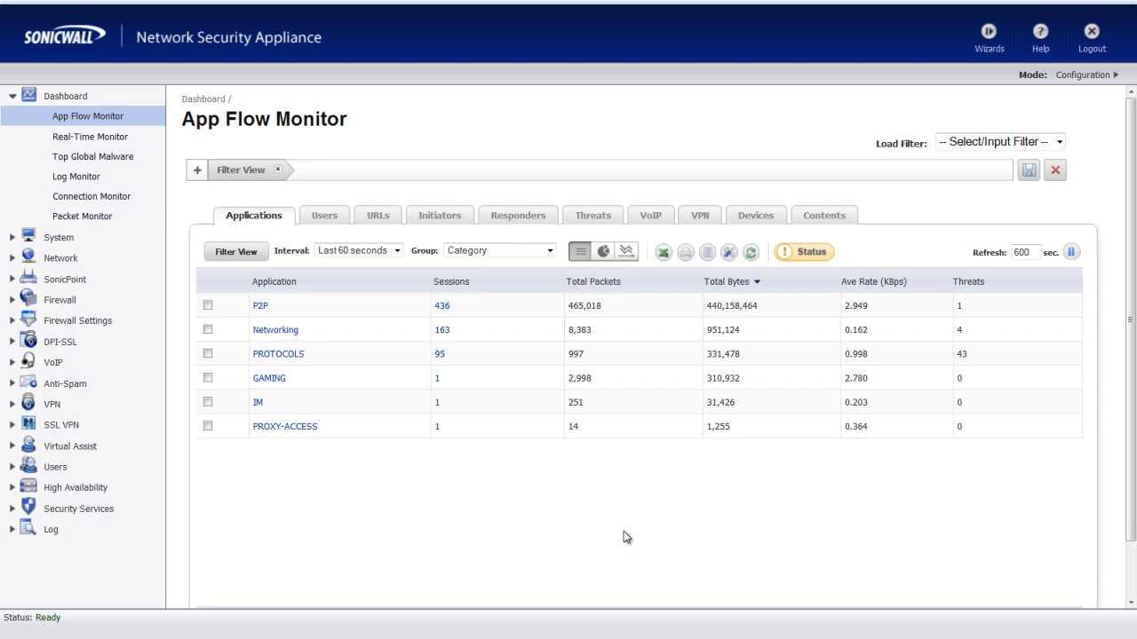
mouse_move(111, 130)
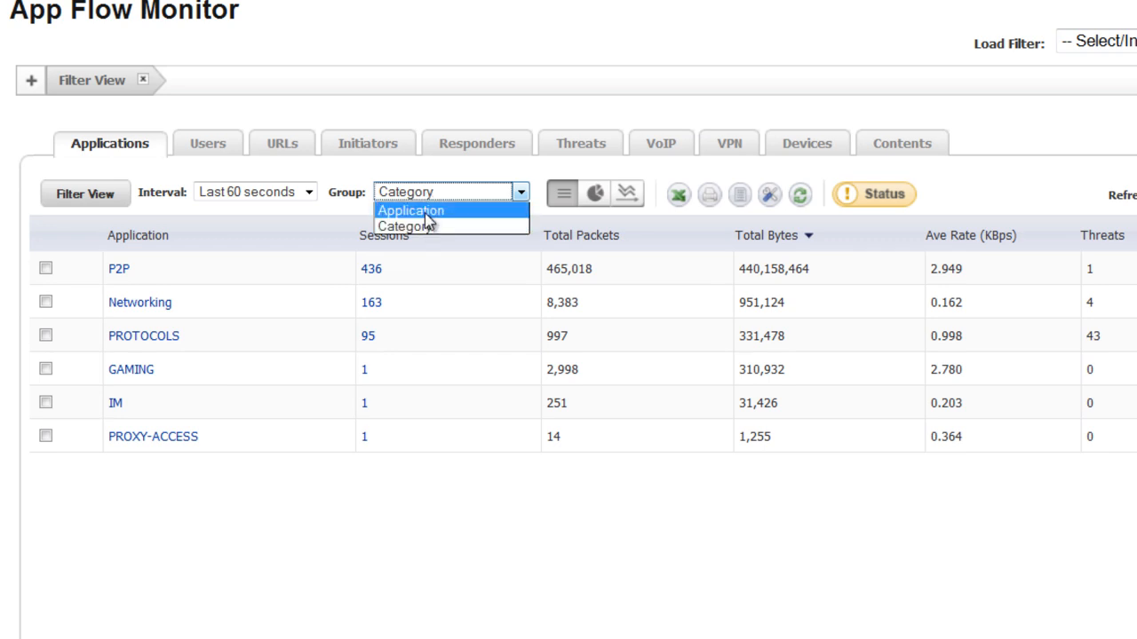
Switch the App Flow Monitor grouping to Application, listing BitTorrent, General HTTP and Steam.
left_click(410, 211)
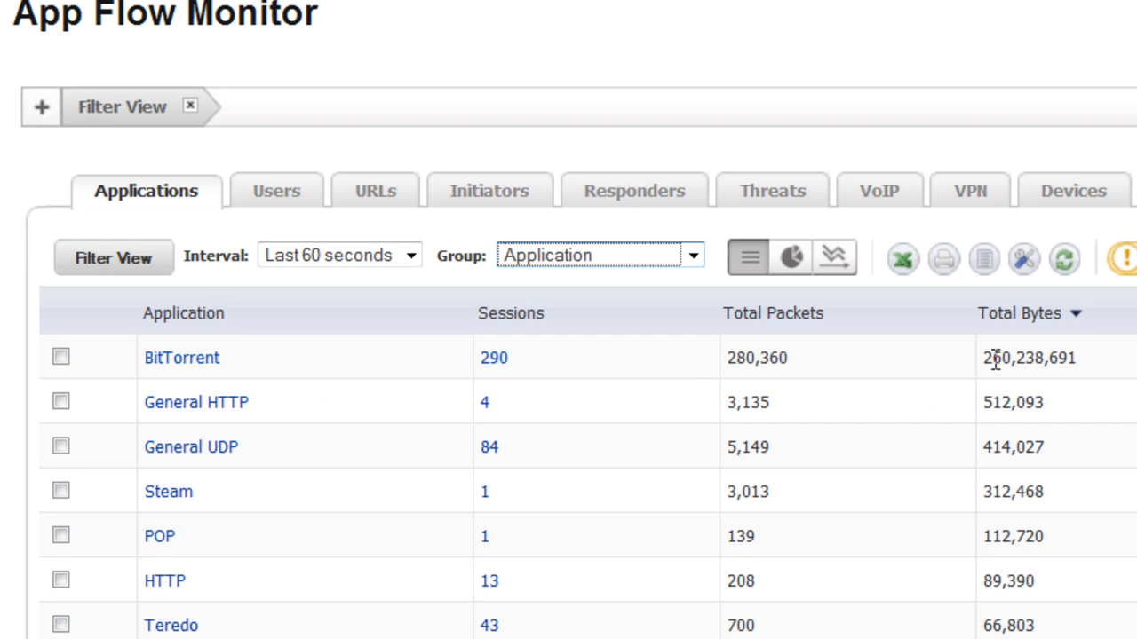
double_click(1028, 357)
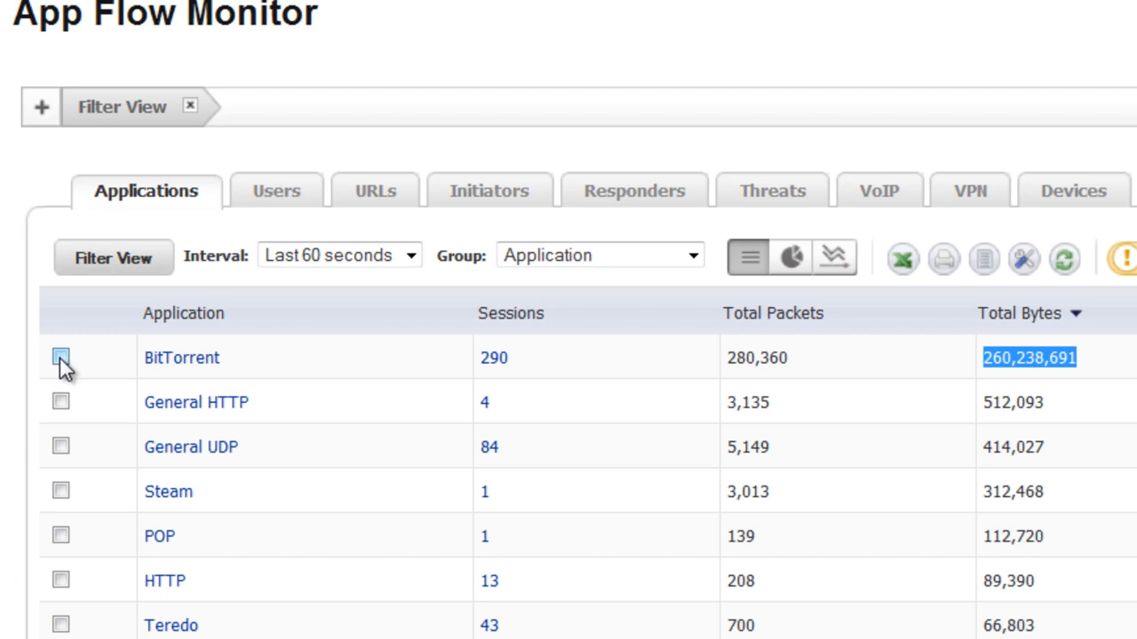
Filter the view to BitTorrent only, showing 241 sessions and 287,784,995 bytes.
left_click(60, 357)
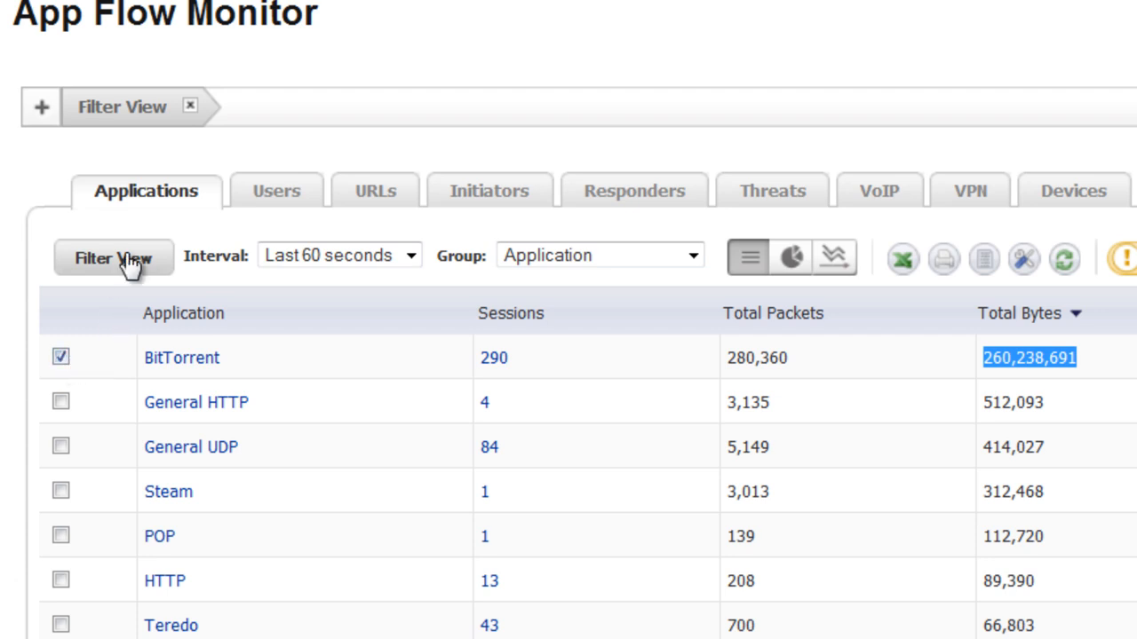
left_click(114, 257)
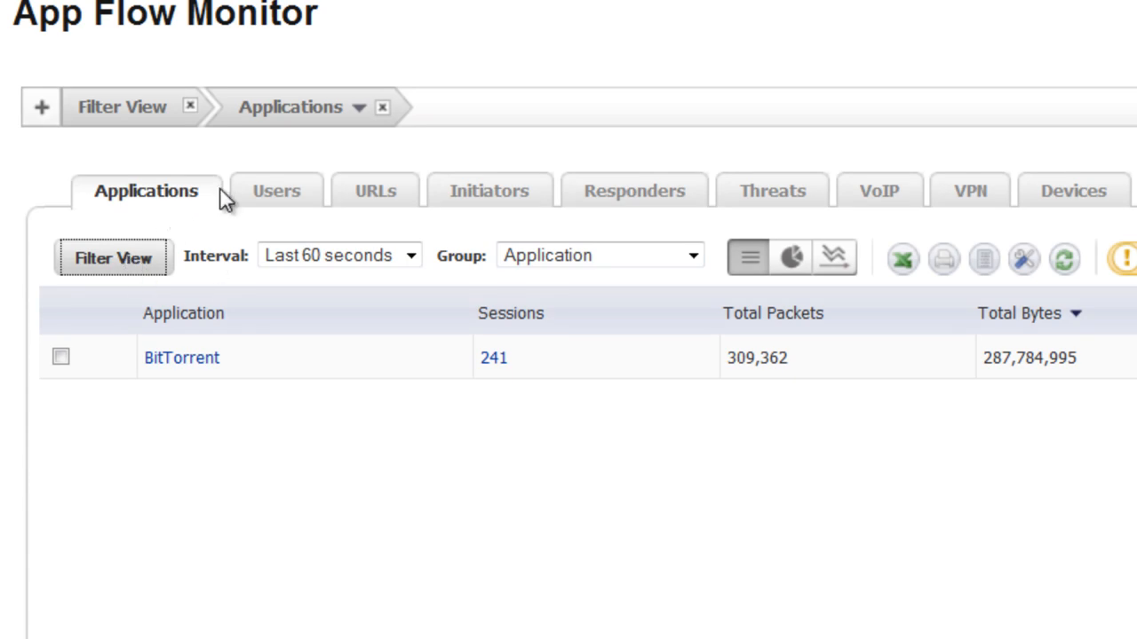
mouse_move(471, 319)
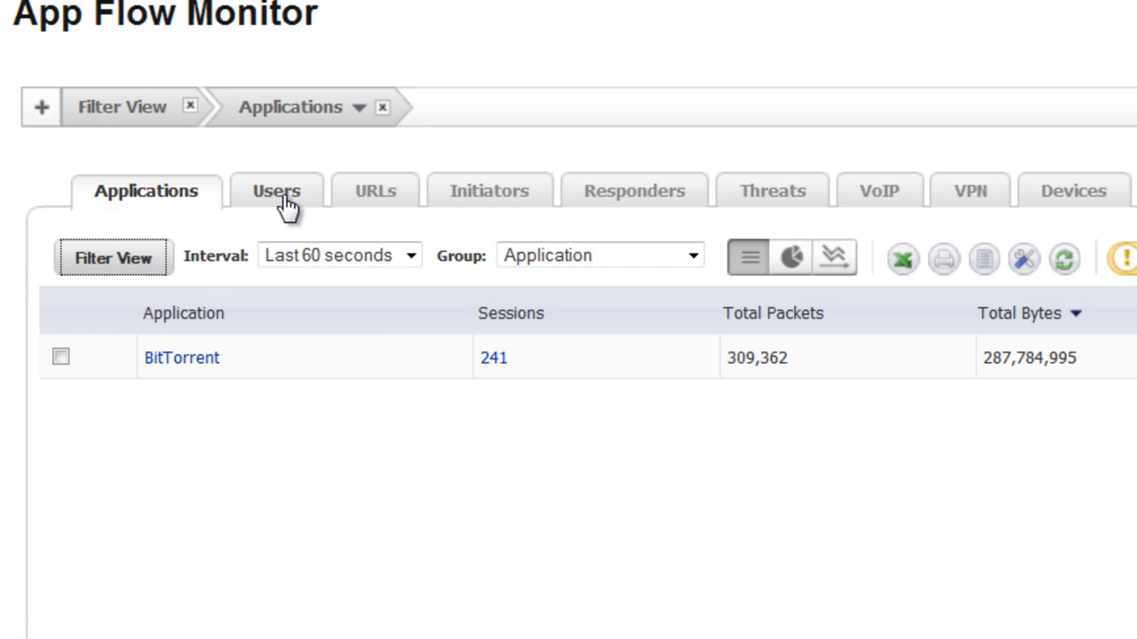
left_click(277, 190)
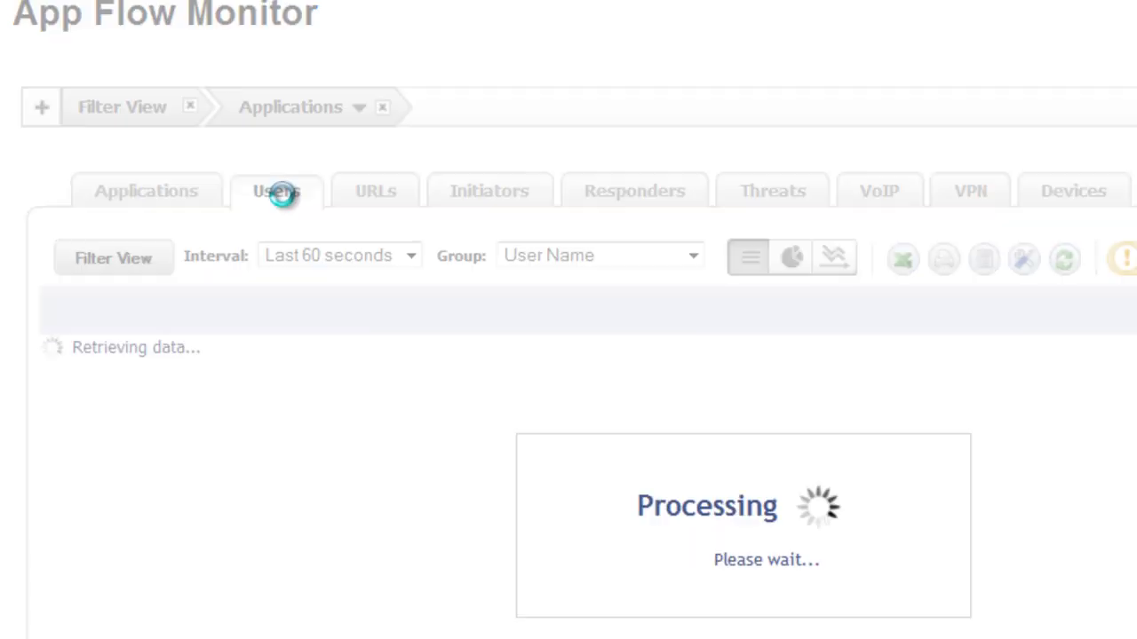
left_click(276, 190)
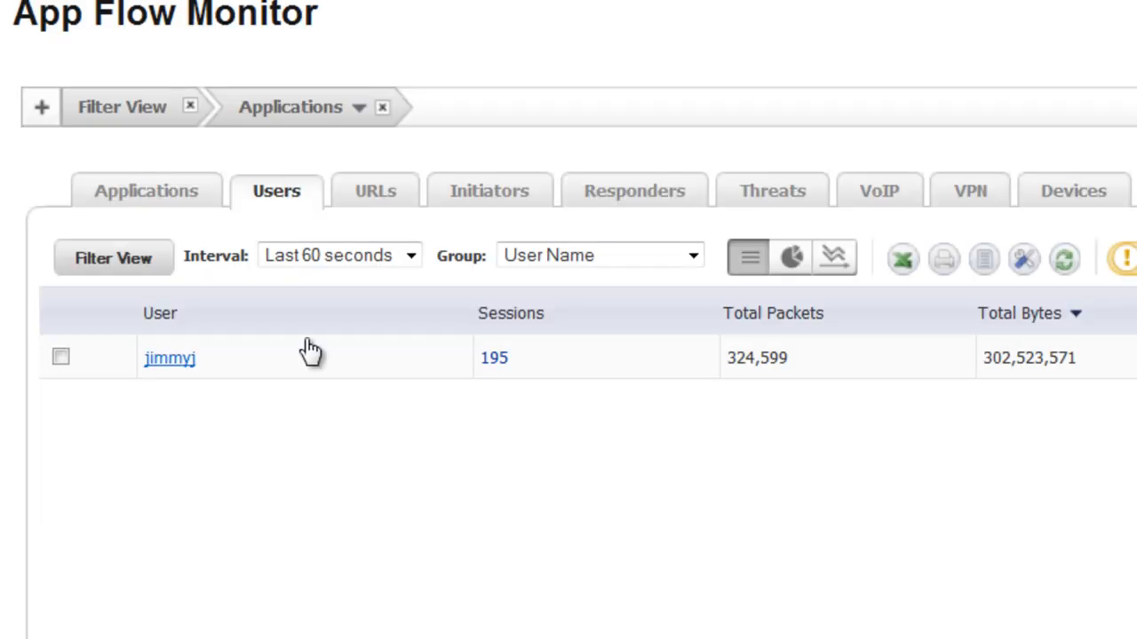
mouse_move(169, 382)
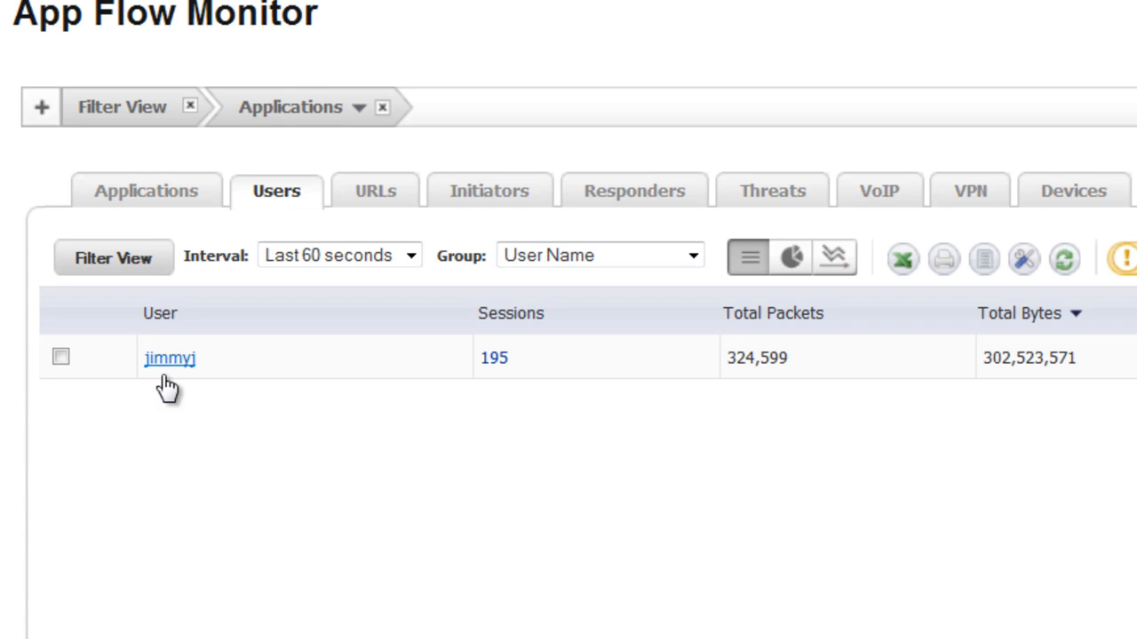
mouse_move(330, 389)
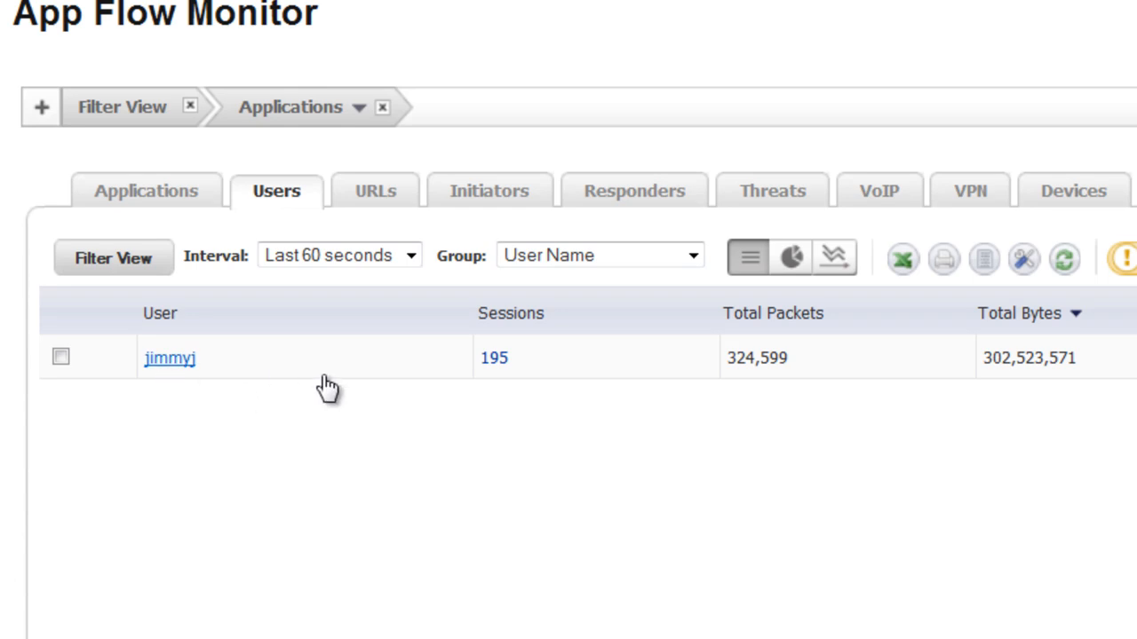
mouse_move(192, 388)
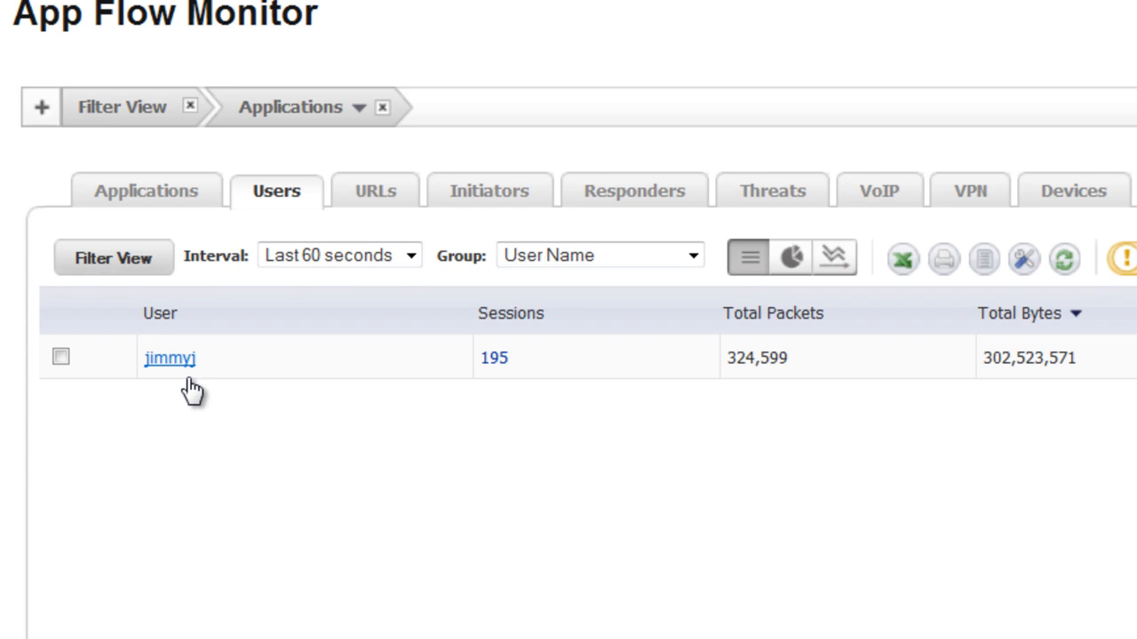
mouse_move(374, 191)
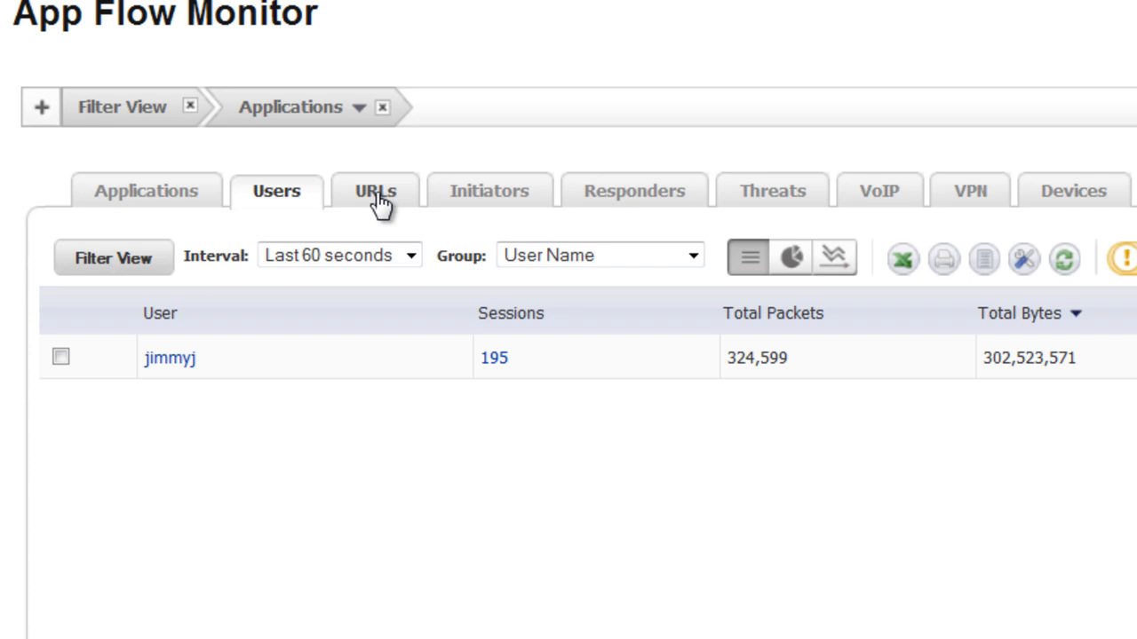
Show the URLs tab, listing video.ted.com with 5 sessions and 243,559,773 bytes.
left_click(375, 190)
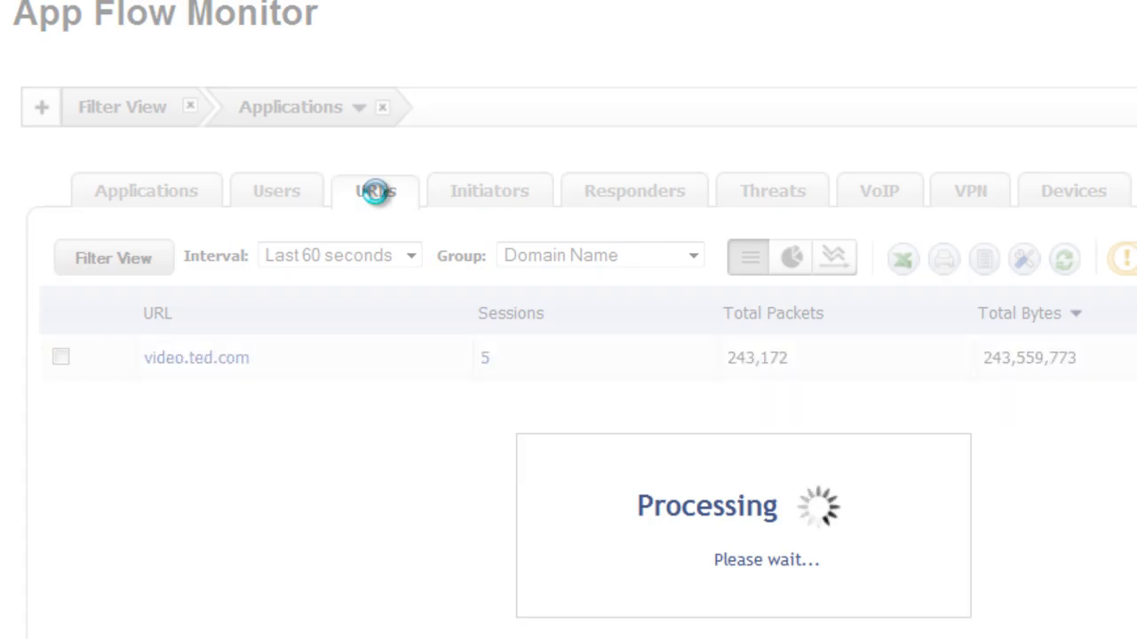
left_click(374, 190)
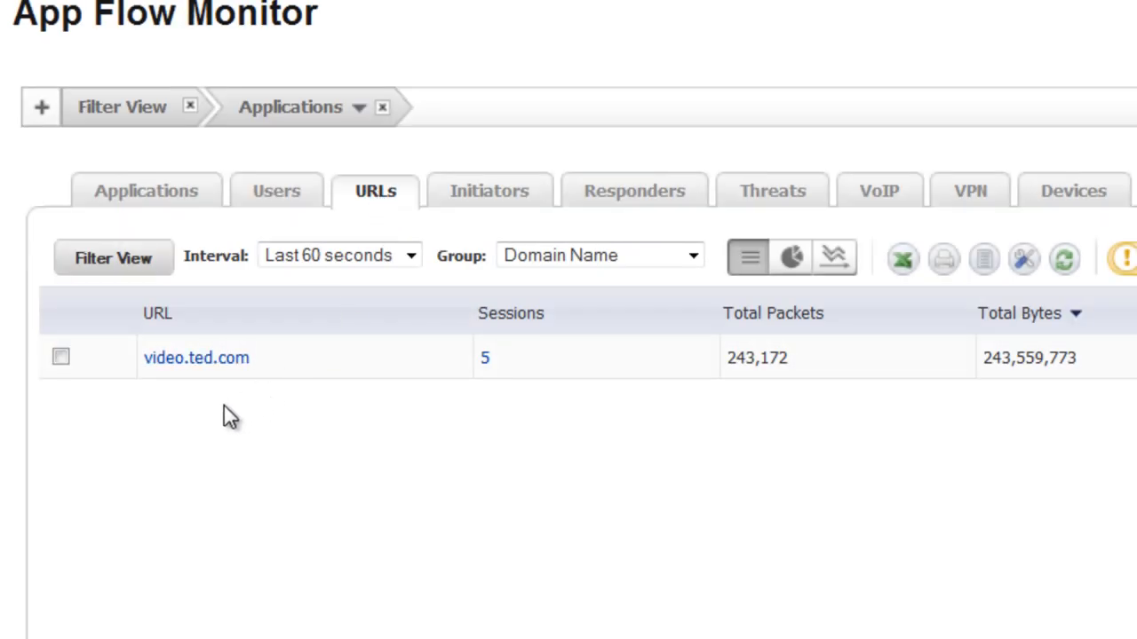
mouse_move(196, 357)
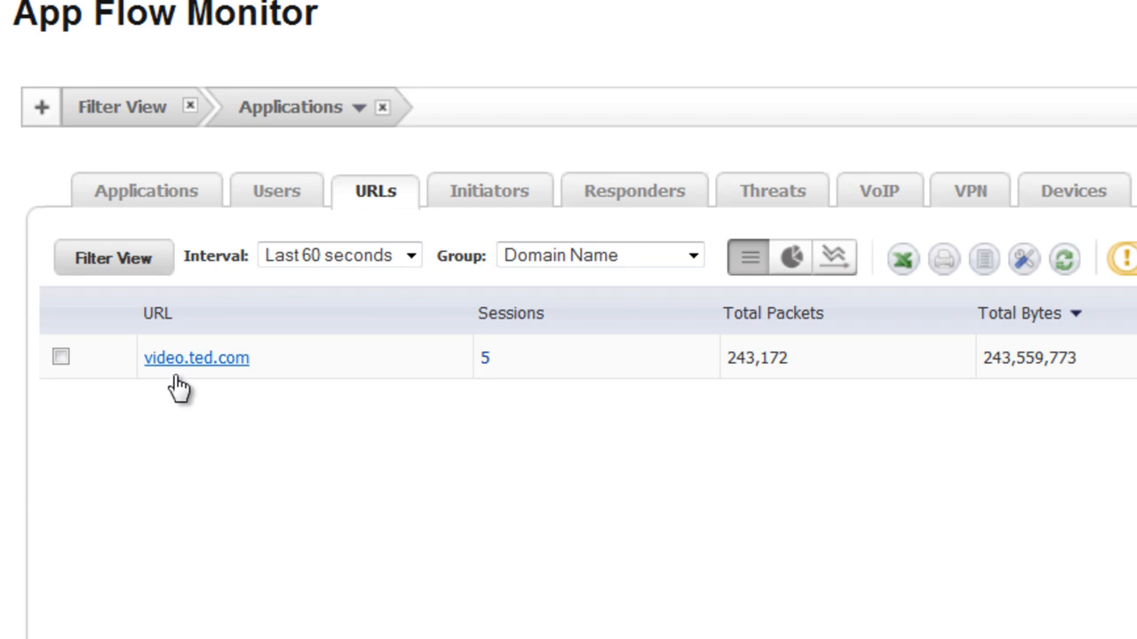
mouse_move(296, 412)
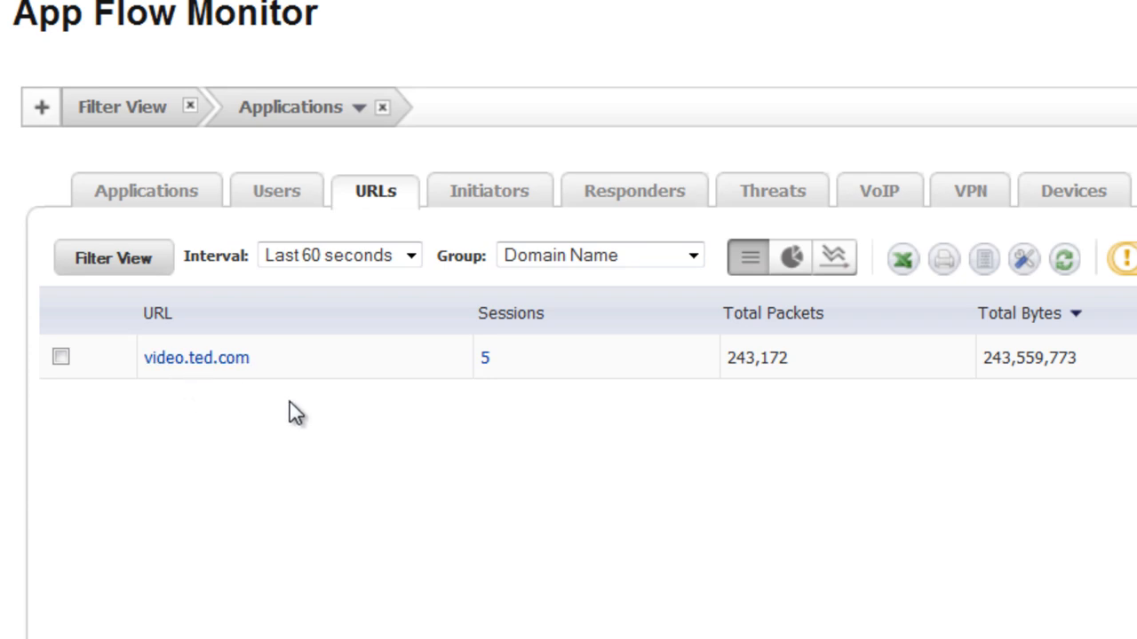